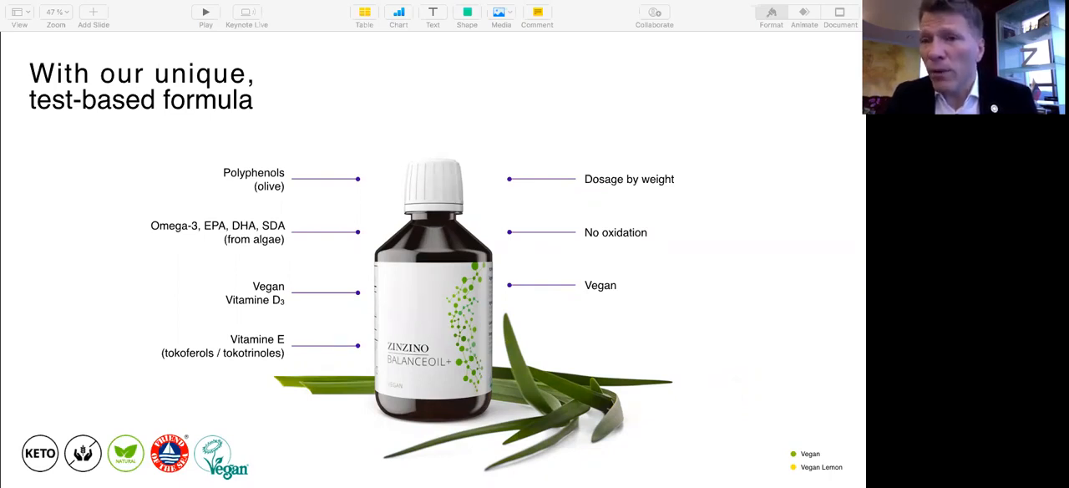
- Advance from the vegan oil slide to the softgels slide with fish-sourced omega-3
{"action": "key", "text": "right"}
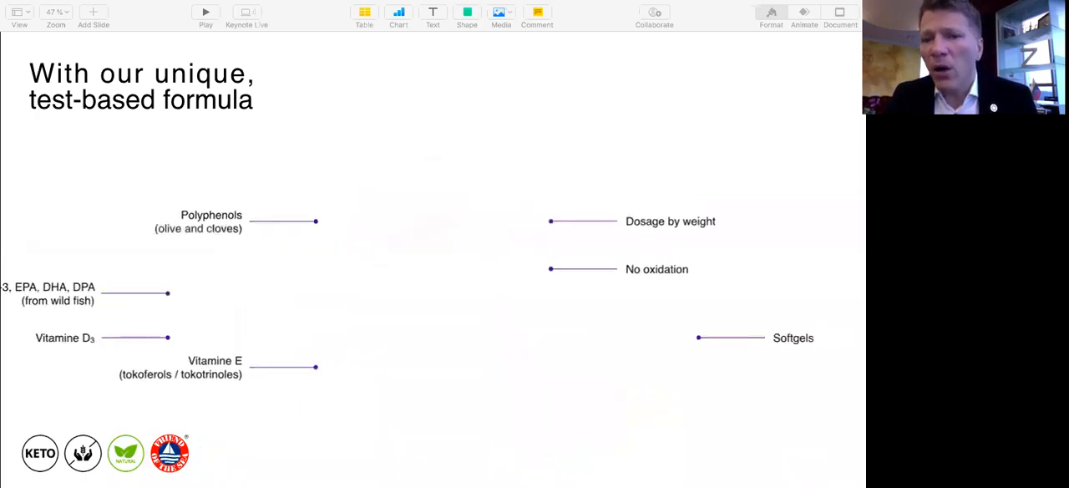